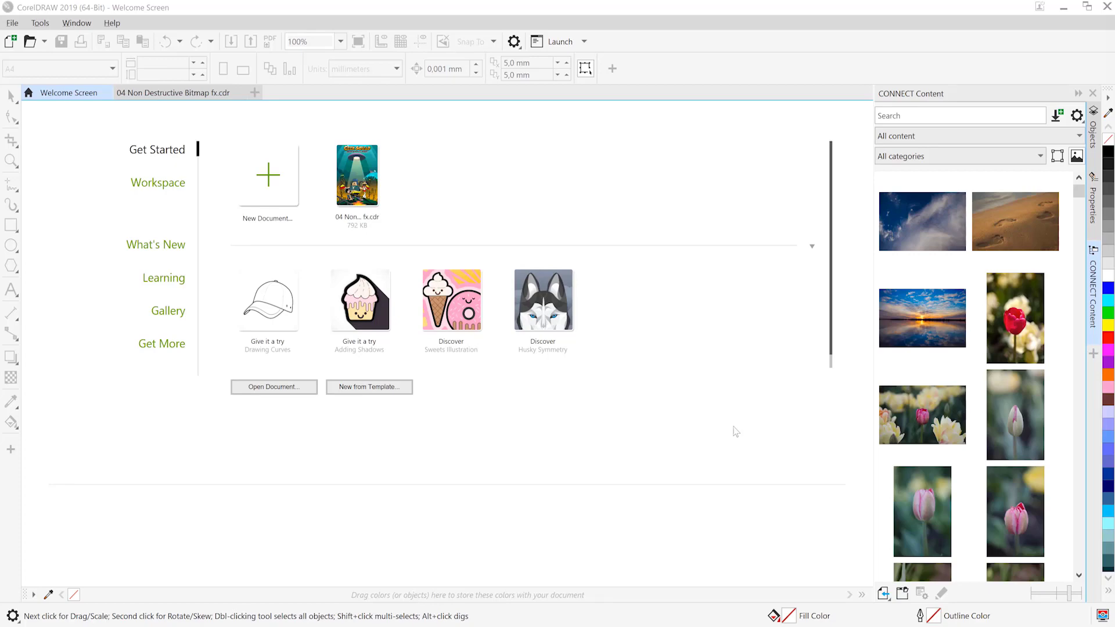
# - Load '04 Non Destructive Bitmap fx.cdr' from the Welcome Screen and show its Objects layer list
pyautogui.click(174, 93)
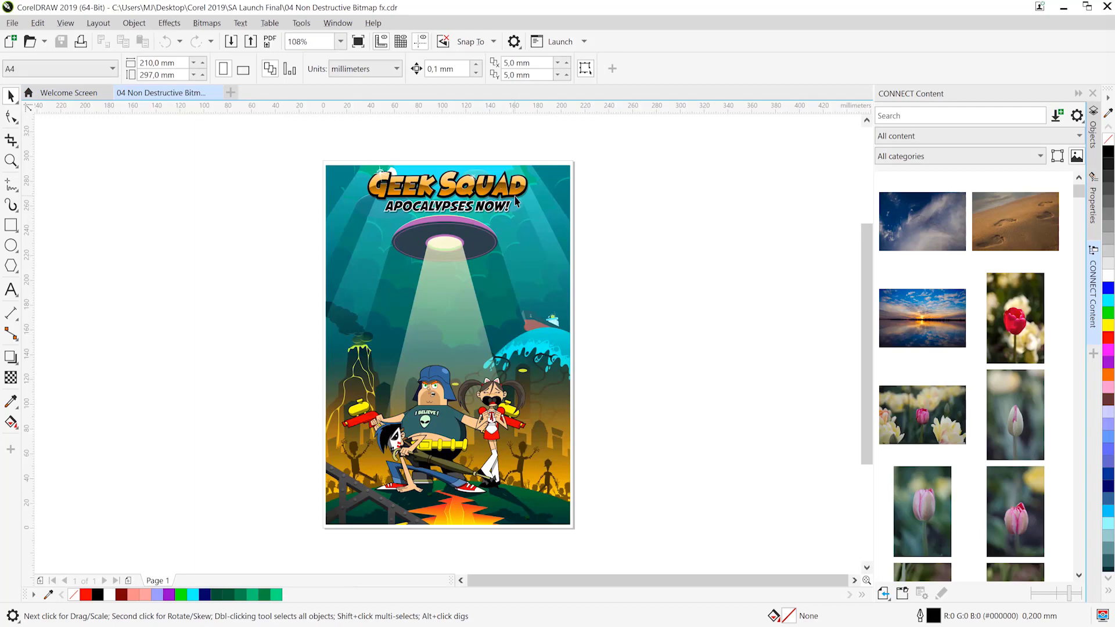
pyautogui.click(1015, 221)
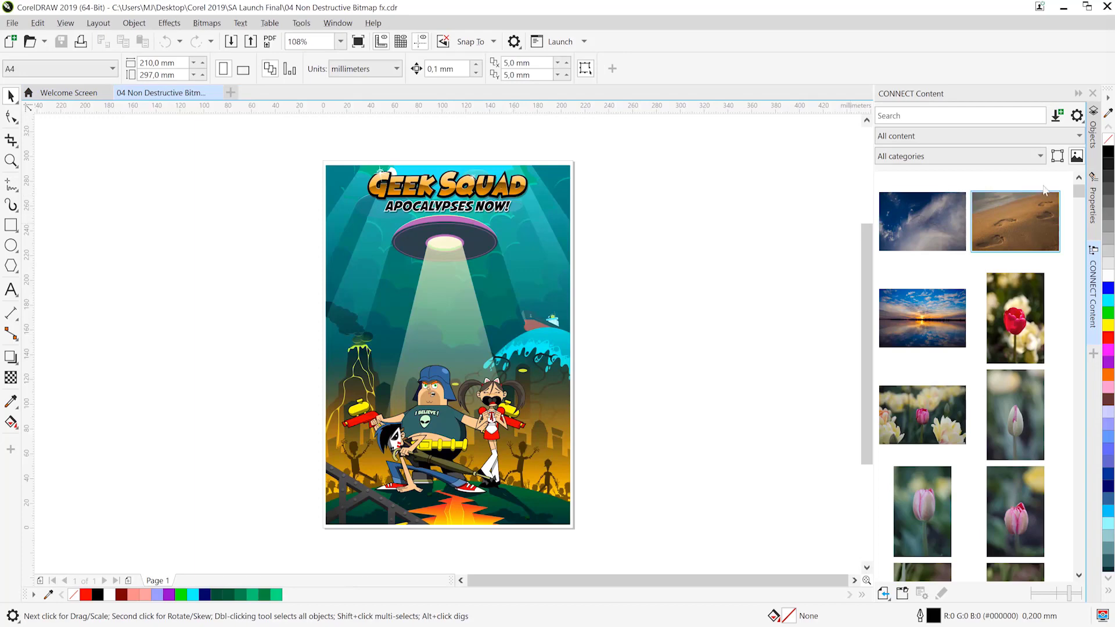
pyautogui.click(1094, 122)
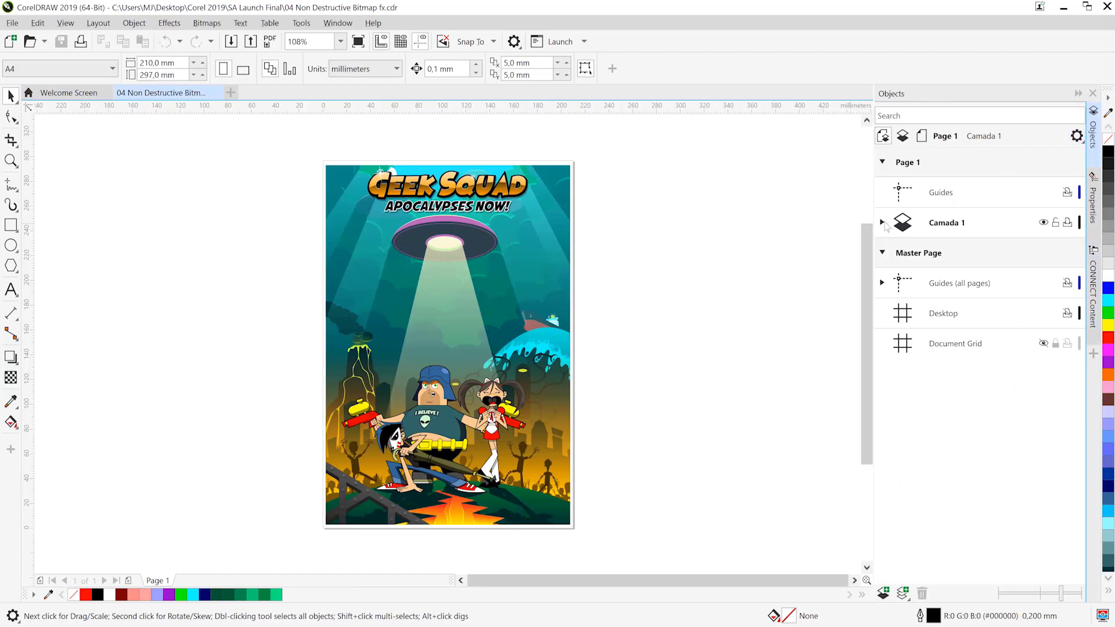
# - Search the Objects list for 'bea' under Camada 1, expand the UFO group and select its beam object
pyautogui.click(883, 222)
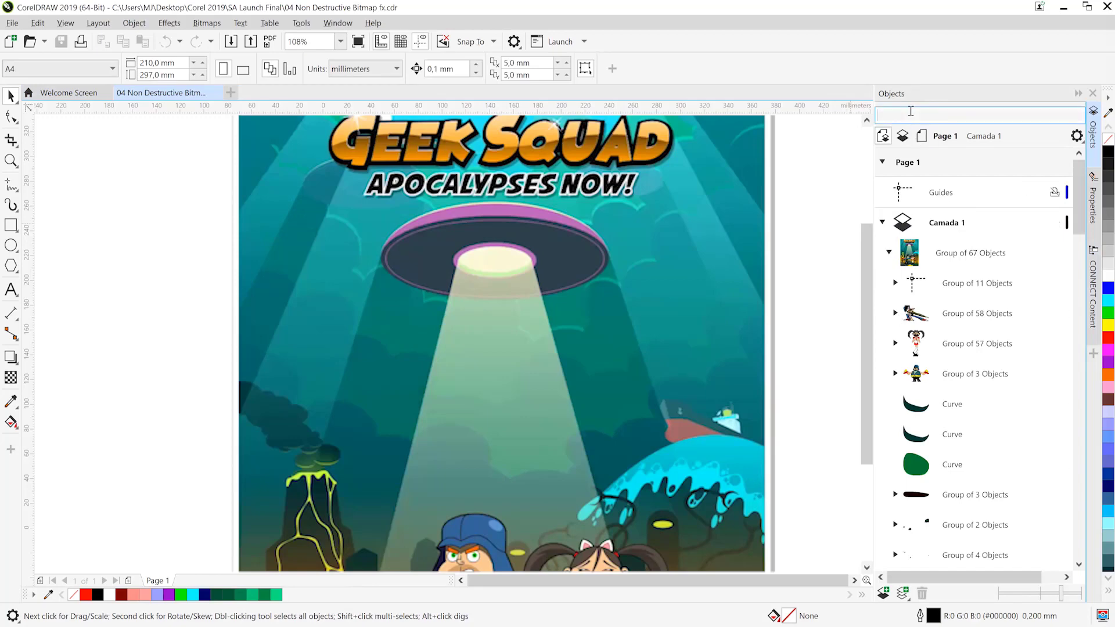
pyautogui.write('b')
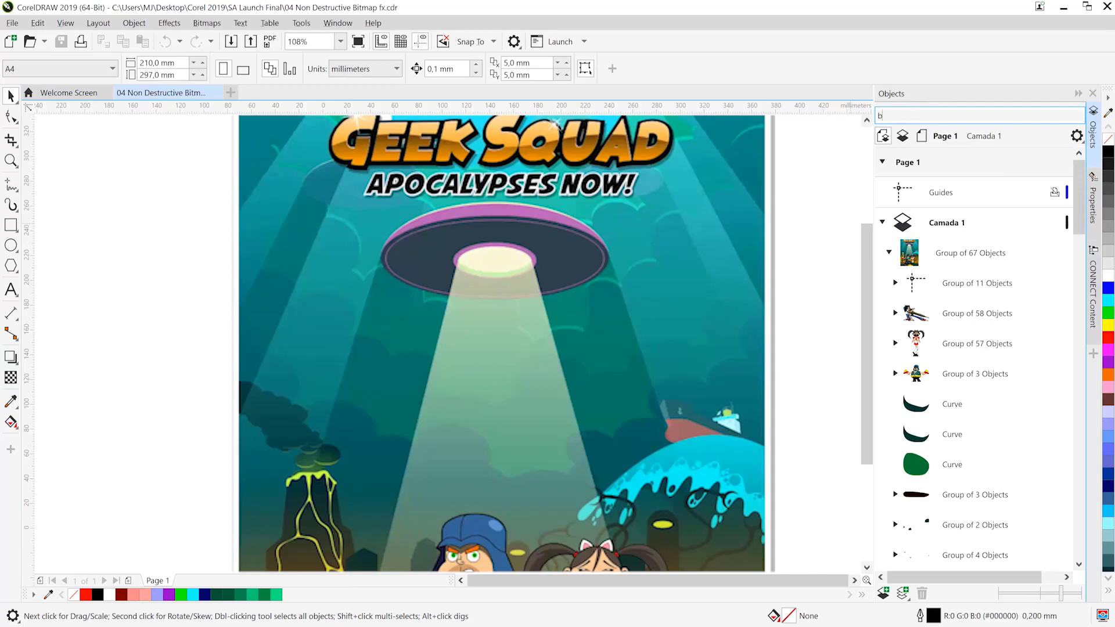
pyautogui.write('eam')
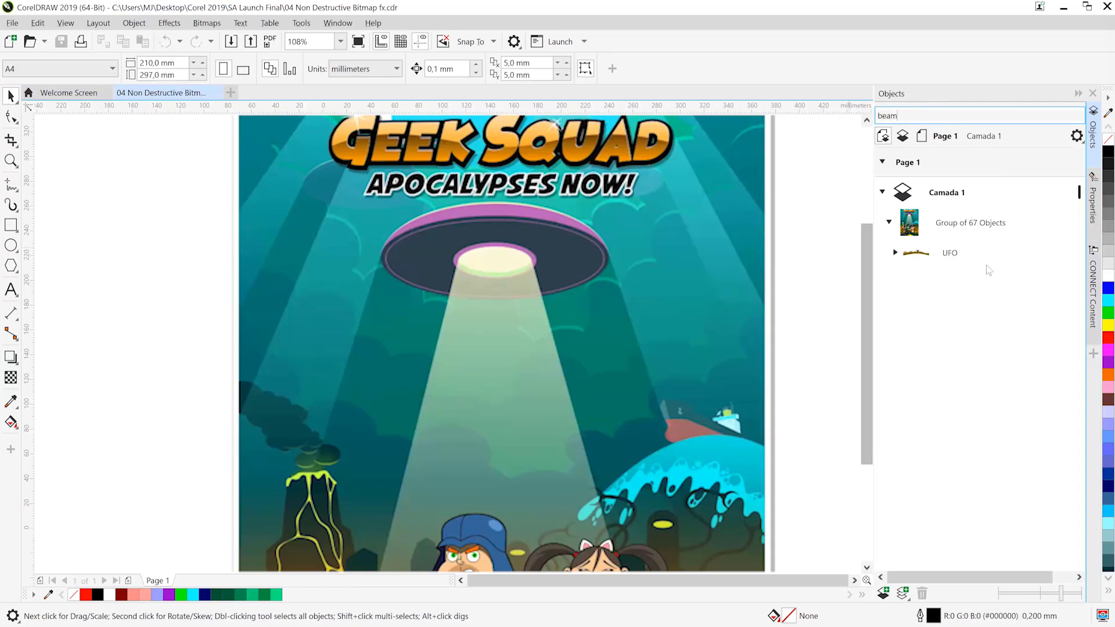
pyautogui.click(950, 253)
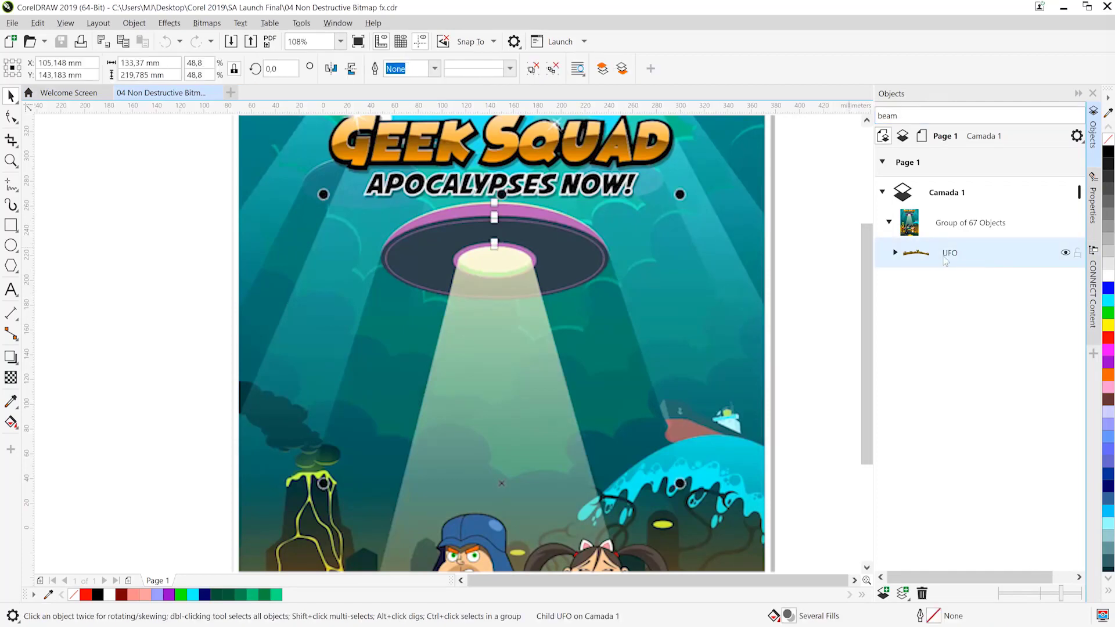
pyautogui.click(894, 253)
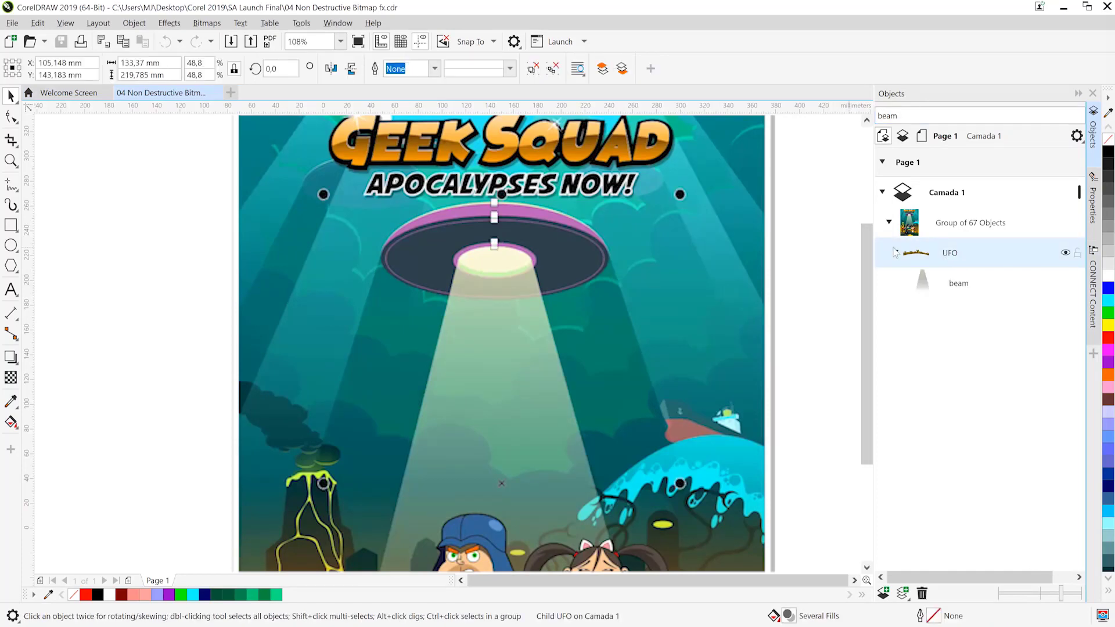
pyautogui.click(958, 283)
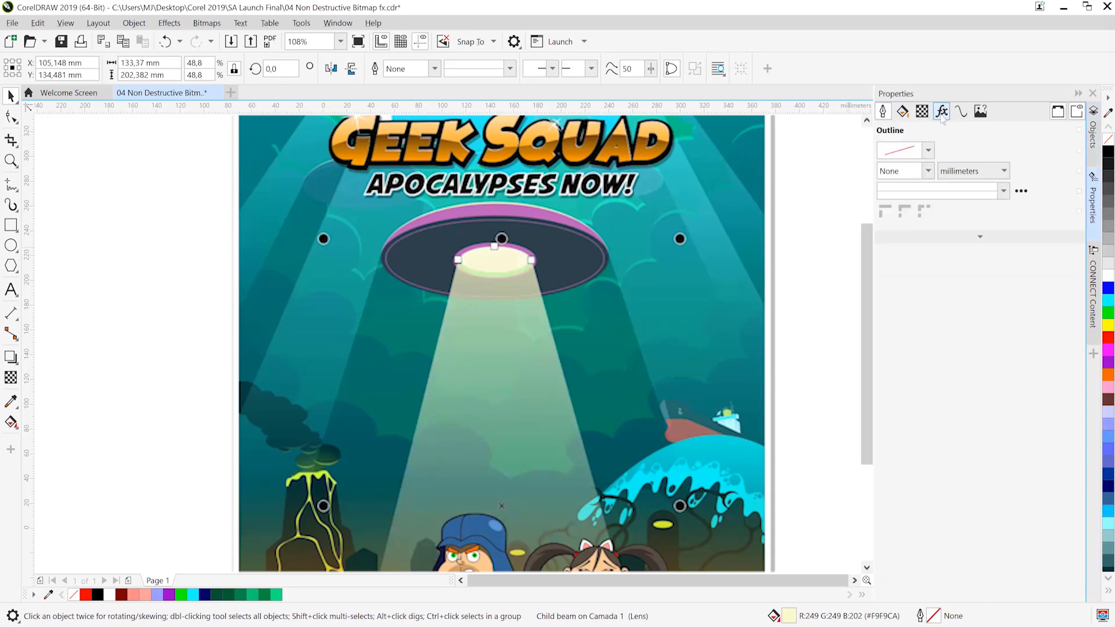
# - Add a Blur > Gaussian Blur bitmap effect with 22.4 px radius to the beam, checking with Preview
pyautogui.click(942, 112)
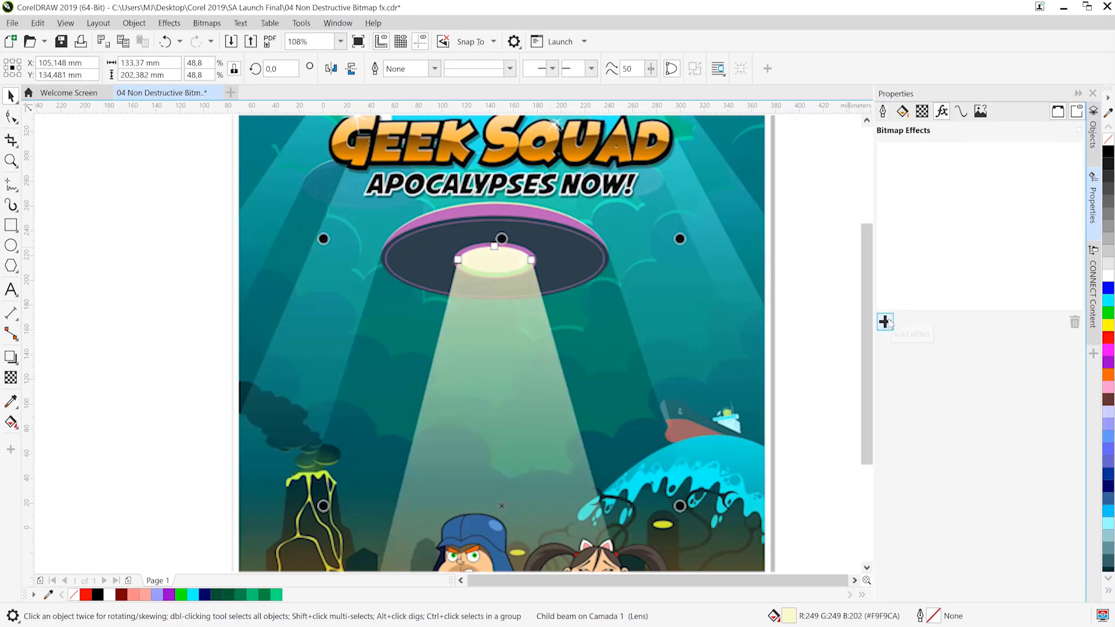
pyautogui.click(885, 322)
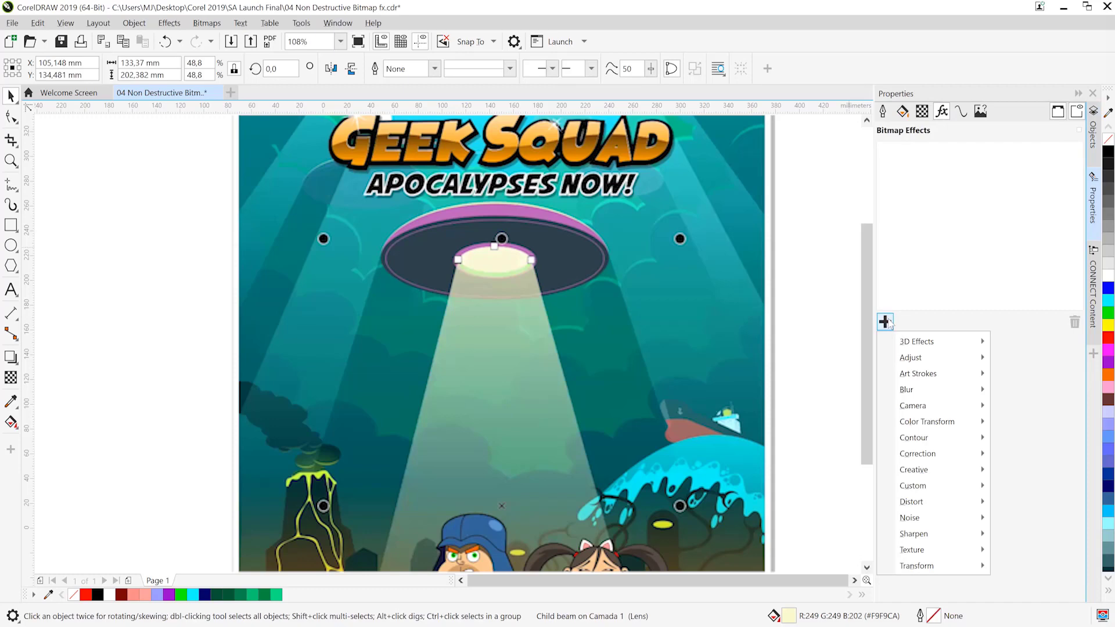
pyautogui.click(906, 390)
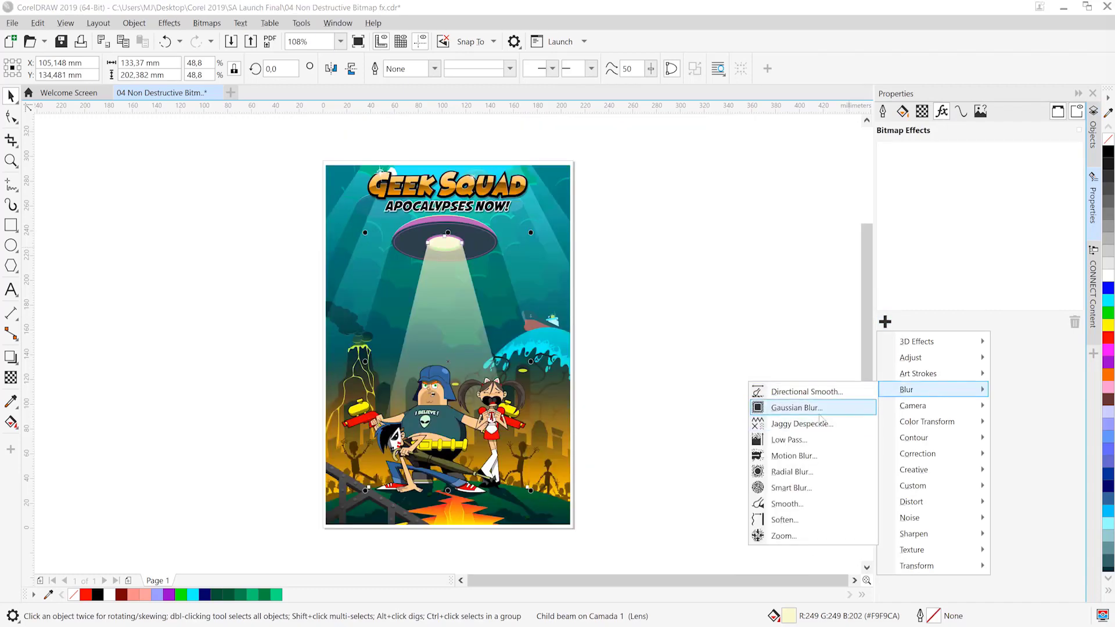
pyautogui.click(796, 407)
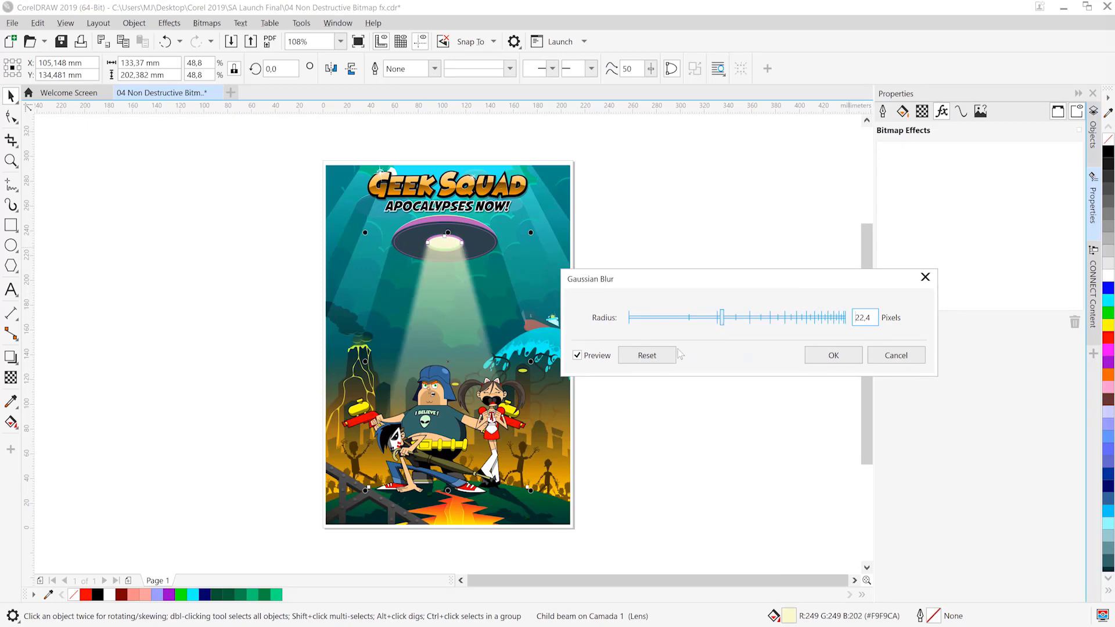
pyautogui.click(577, 355)
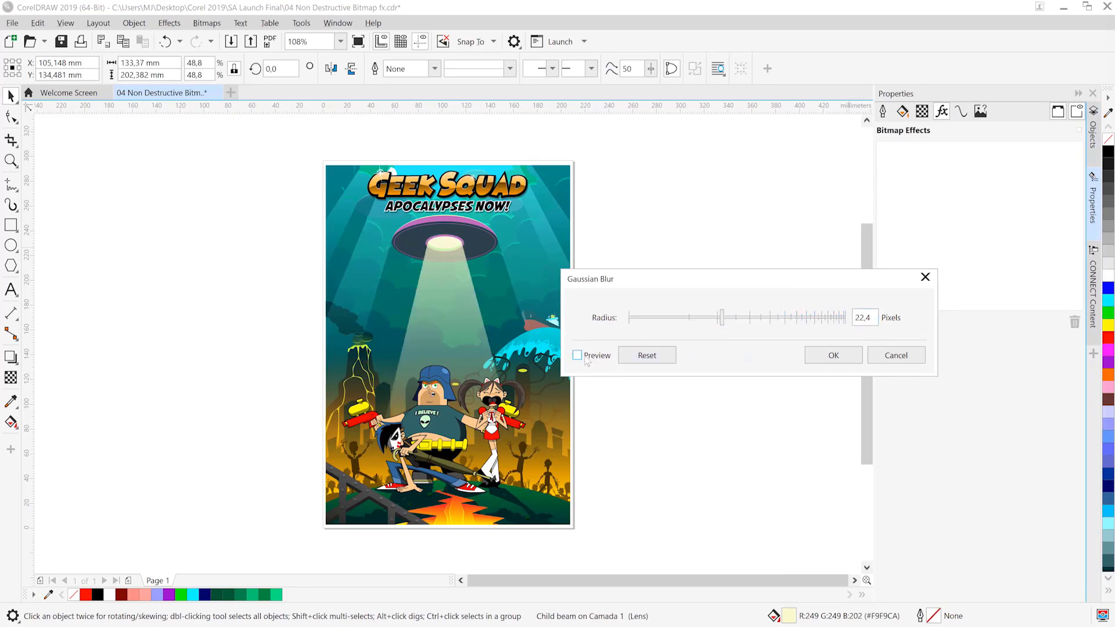
pyautogui.click(578, 356)
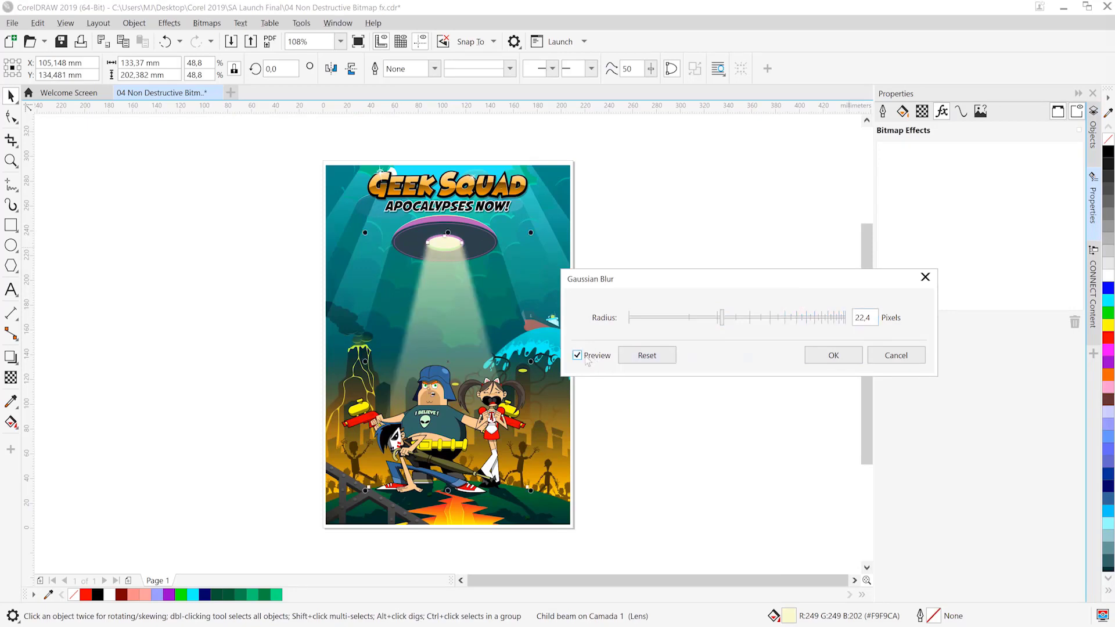
pyautogui.click(833, 356)
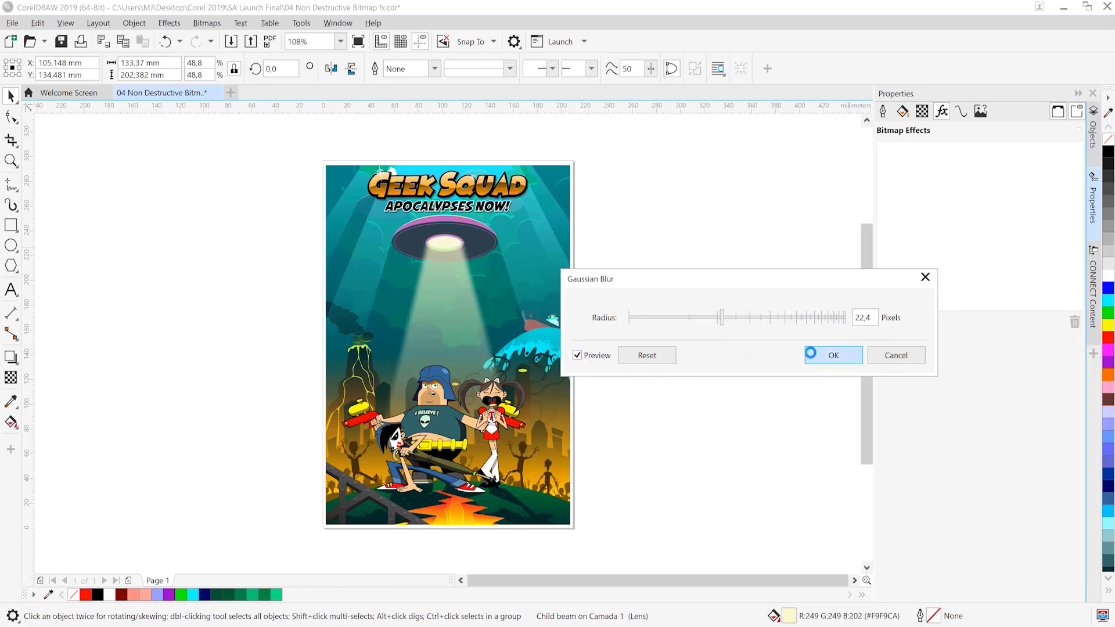
pyautogui.click(834, 356)
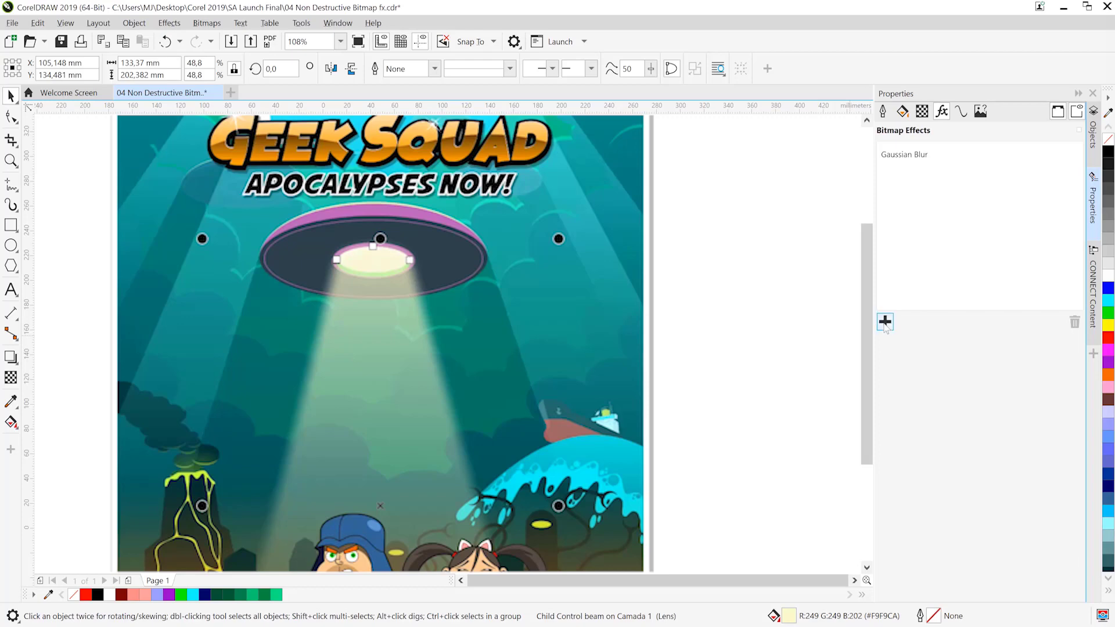
# - Add an Adjust > Hue/Saturation/Lightness effect with Hue 81, shifting the beam to cyan
pyautogui.click(885, 321)
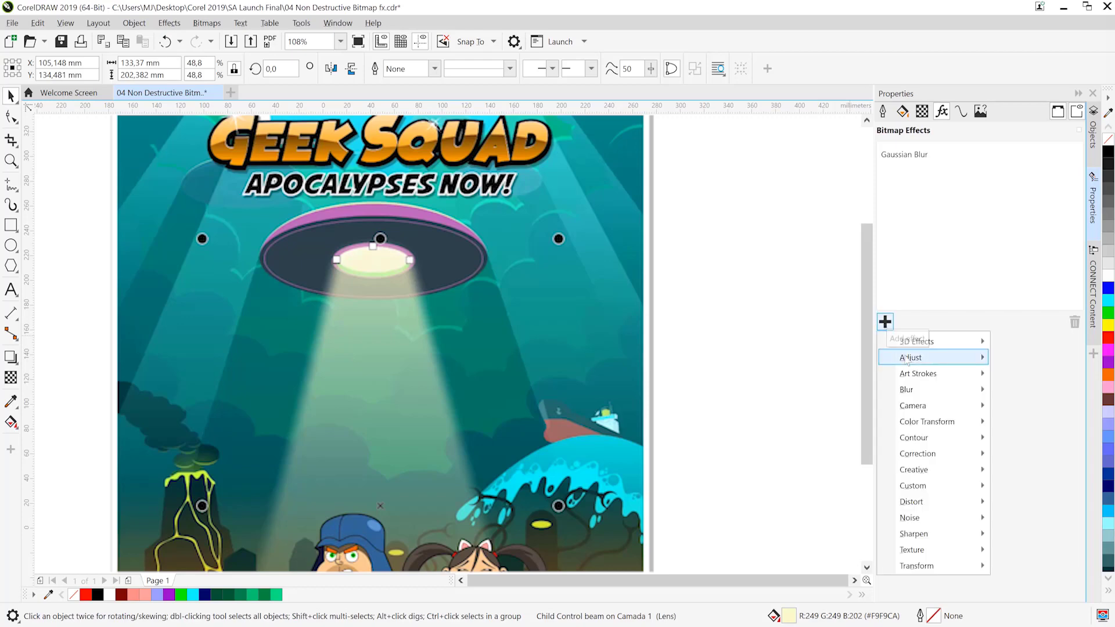
pyautogui.moveTo(911, 358)
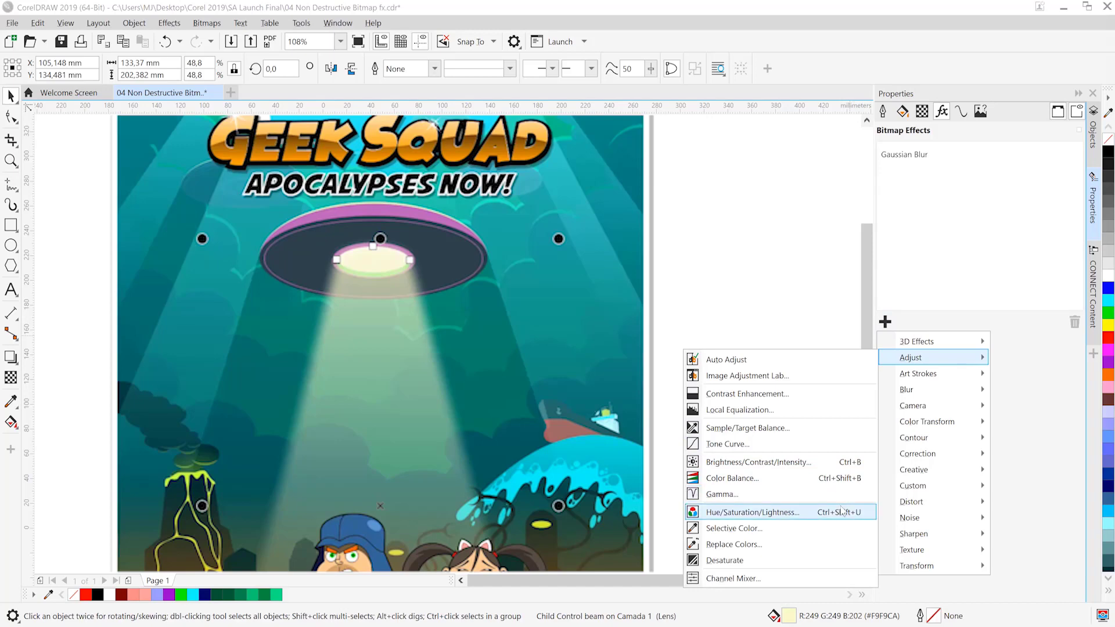
pyautogui.click(752, 512)
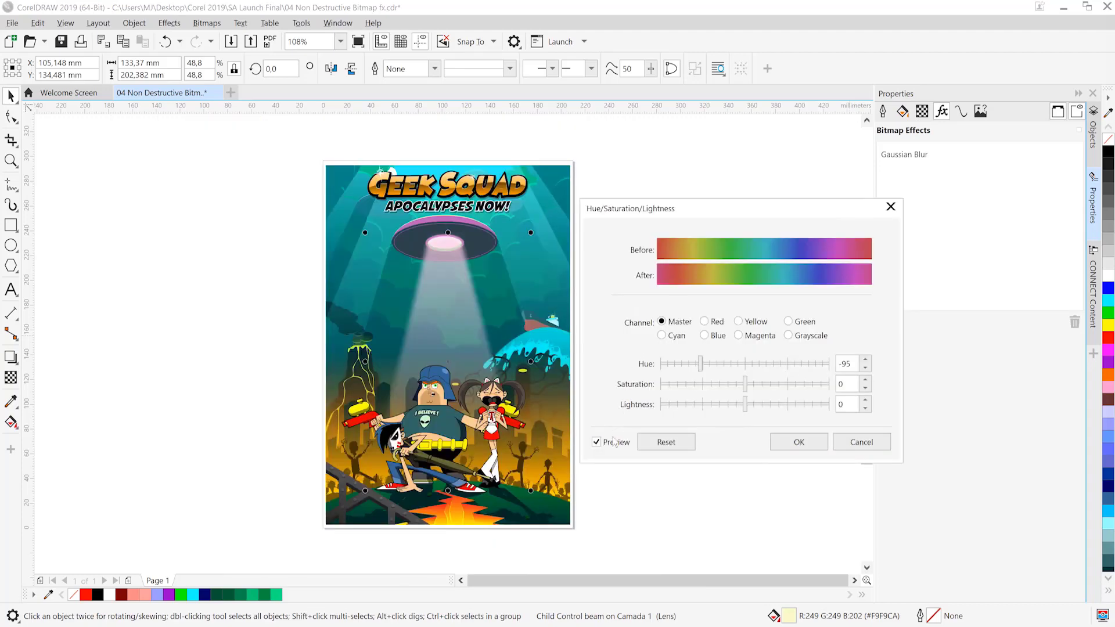
pyautogui.click(597, 441)
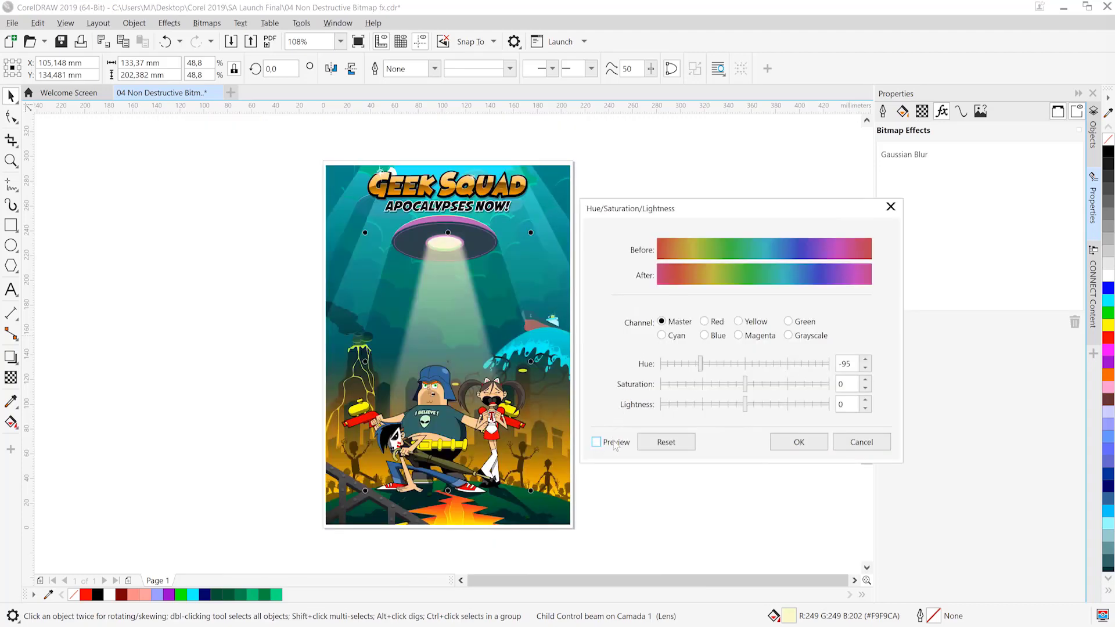
pyautogui.click(596, 441)
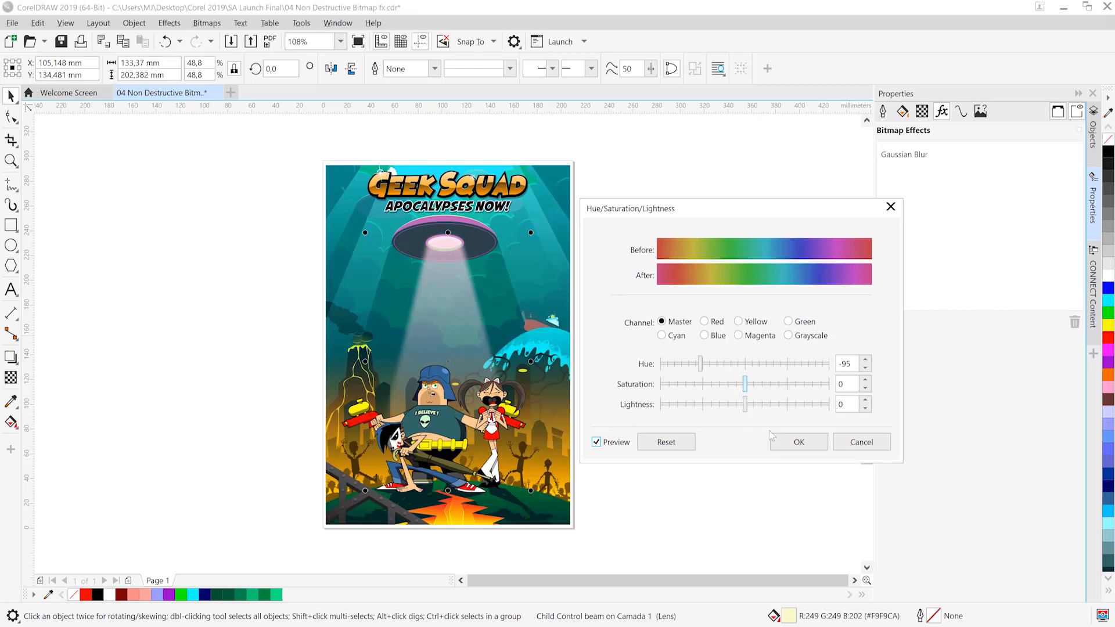
pyautogui.click(800, 441)
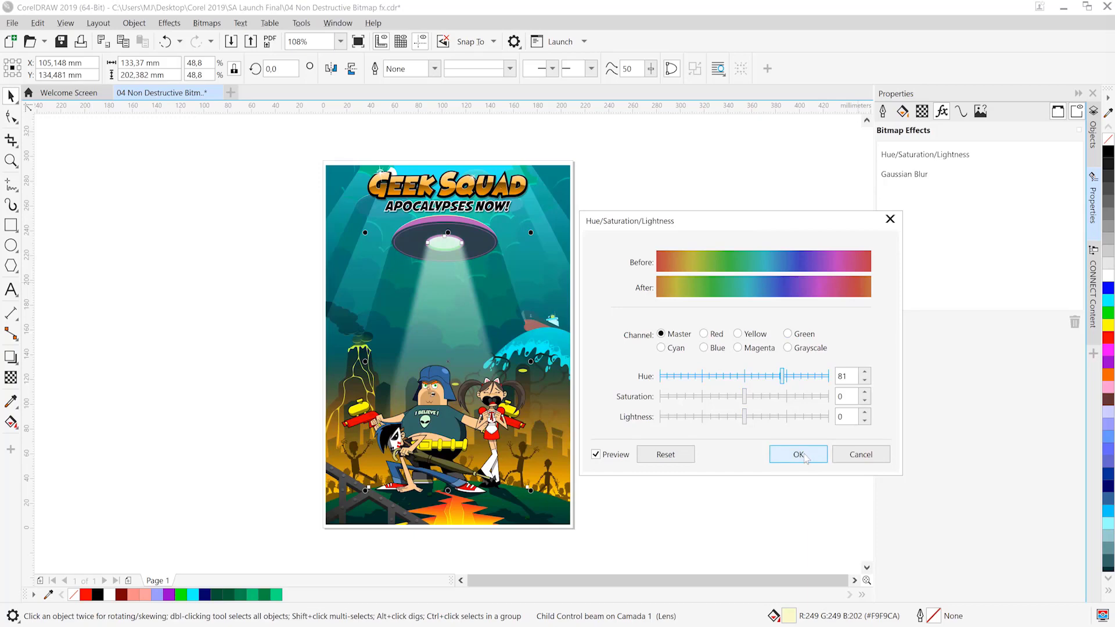
pyautogui.click(796, 454)
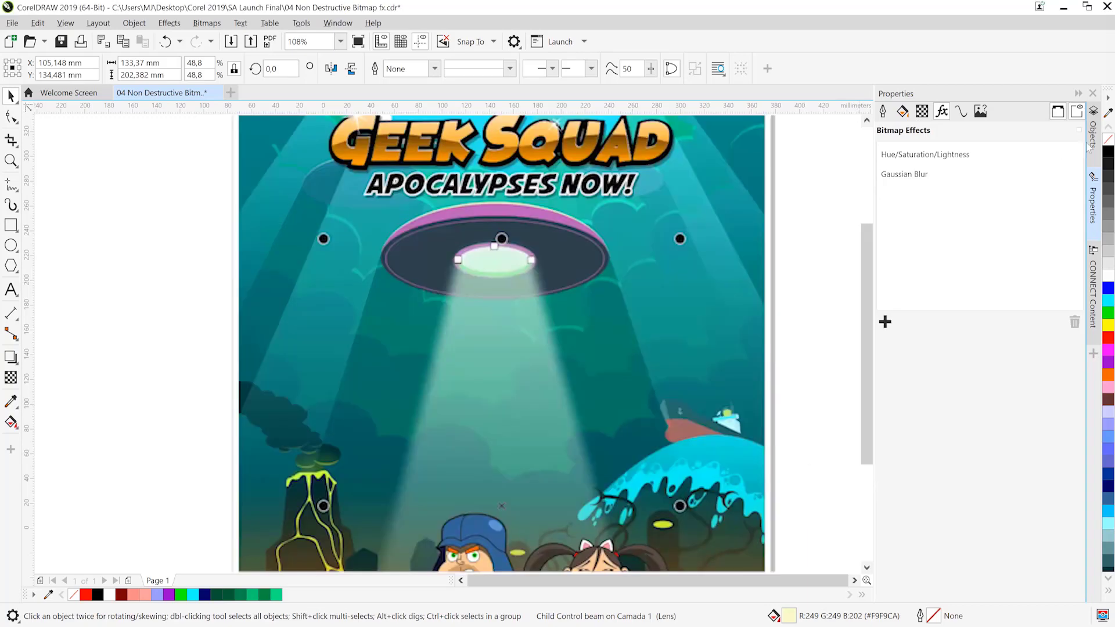
# - Select the dark background Rectangle from the Objects list and show its empty Bitmap Effects
pyautogui.click(1091, 119)
pyautogui.write('rect')
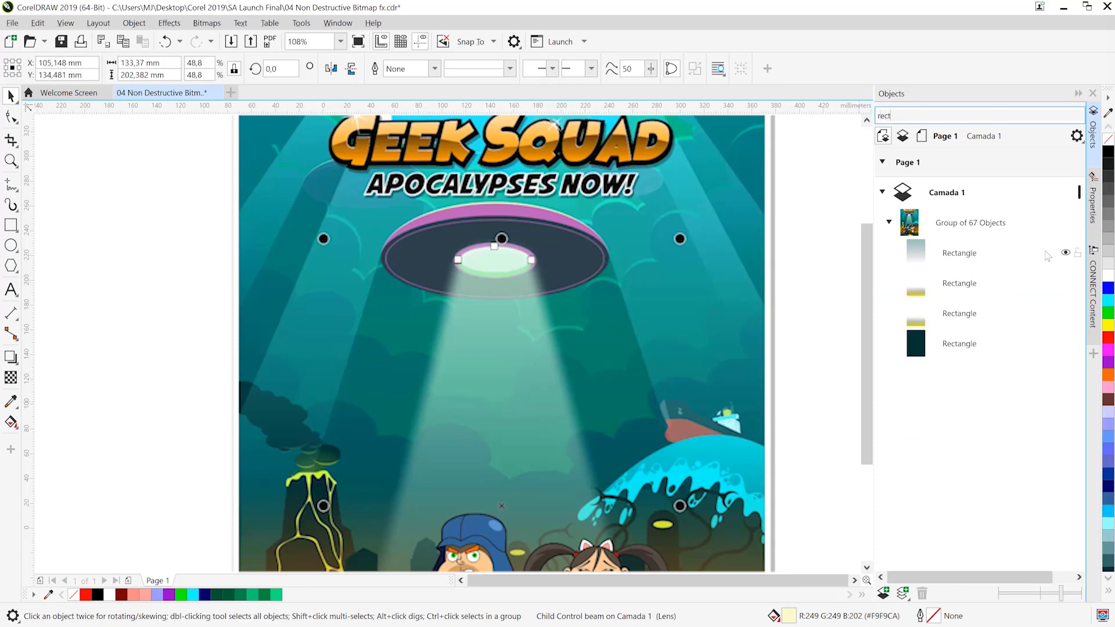
pyautogui.click(959, 343)
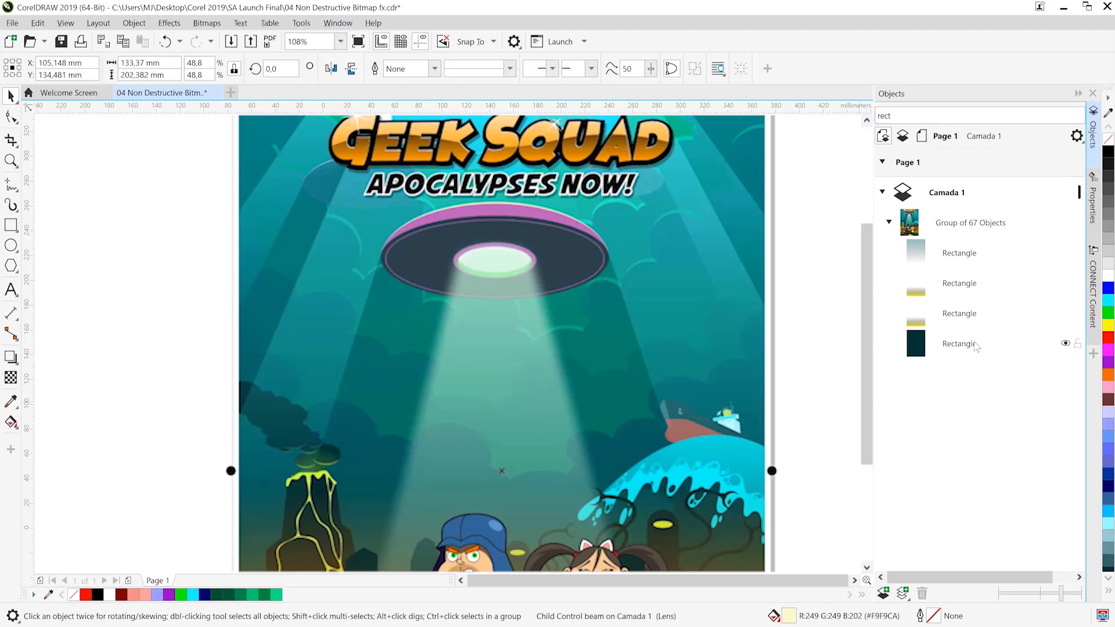
pyautogui.click(959, 344)
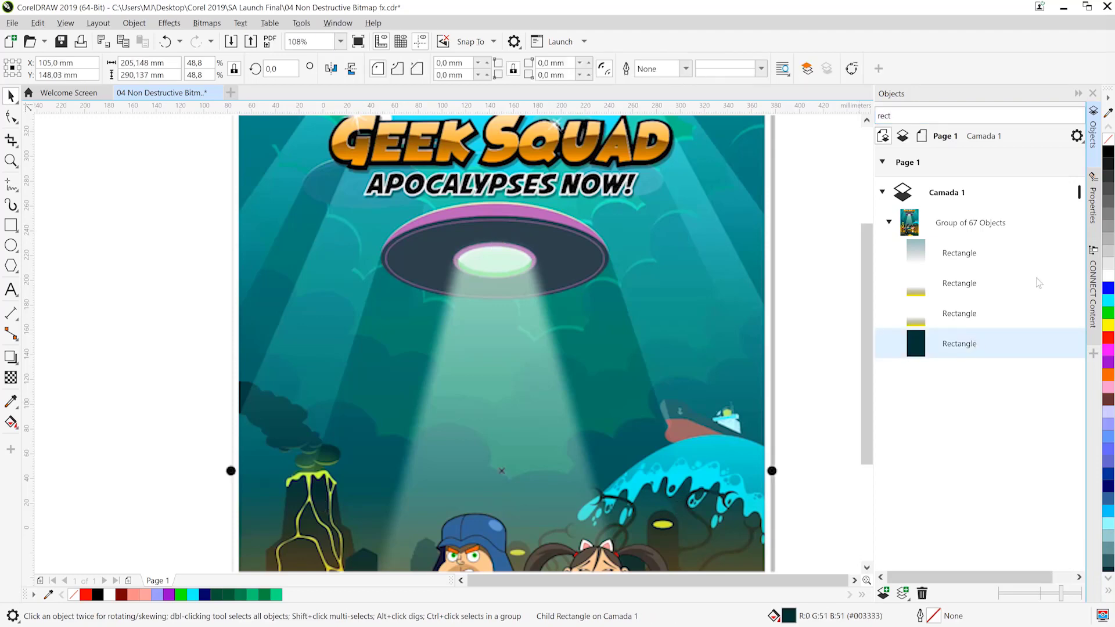
pyautogui.click(1091, 200)
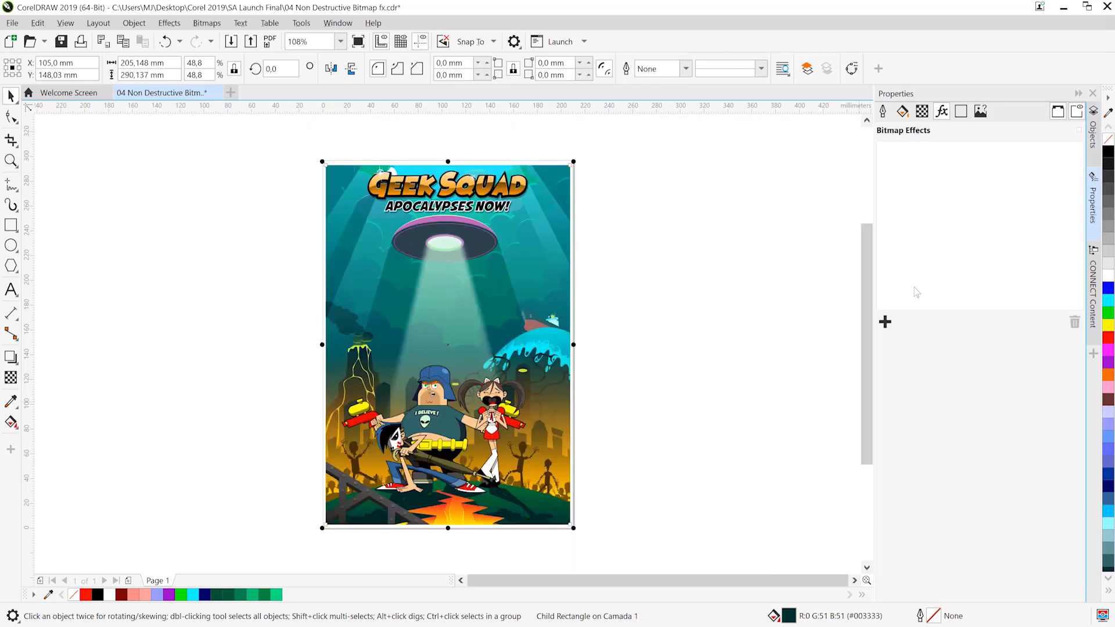
# - Add a 3D Effects > Page Curl to the rectangle with width 27% and height 12%
pyautogui.click(885, 323)
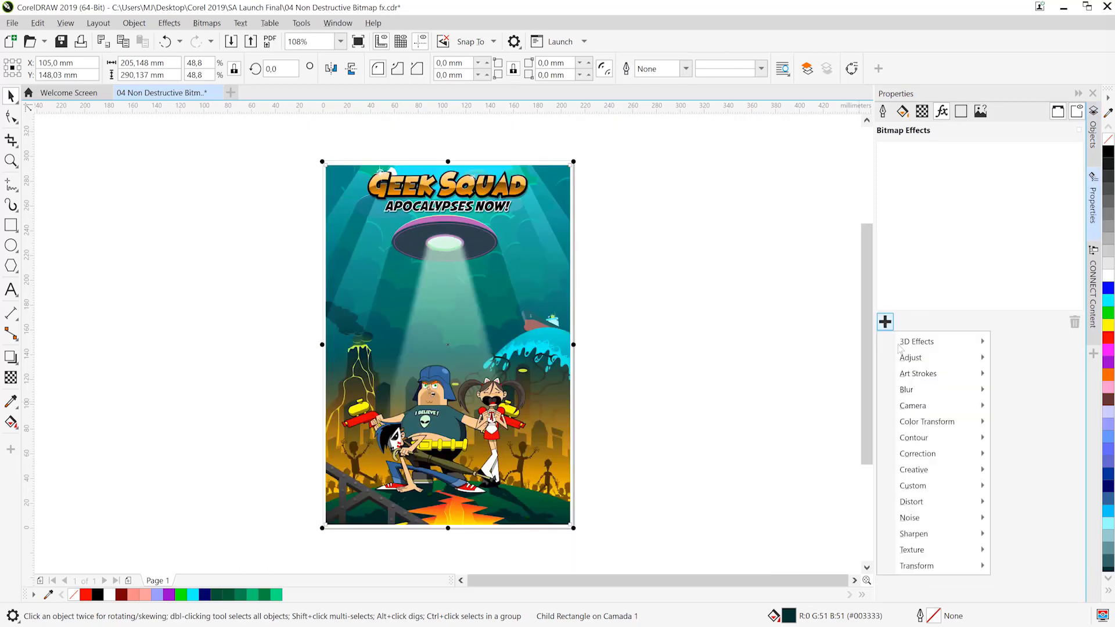
pyautogui.click(916, 341)
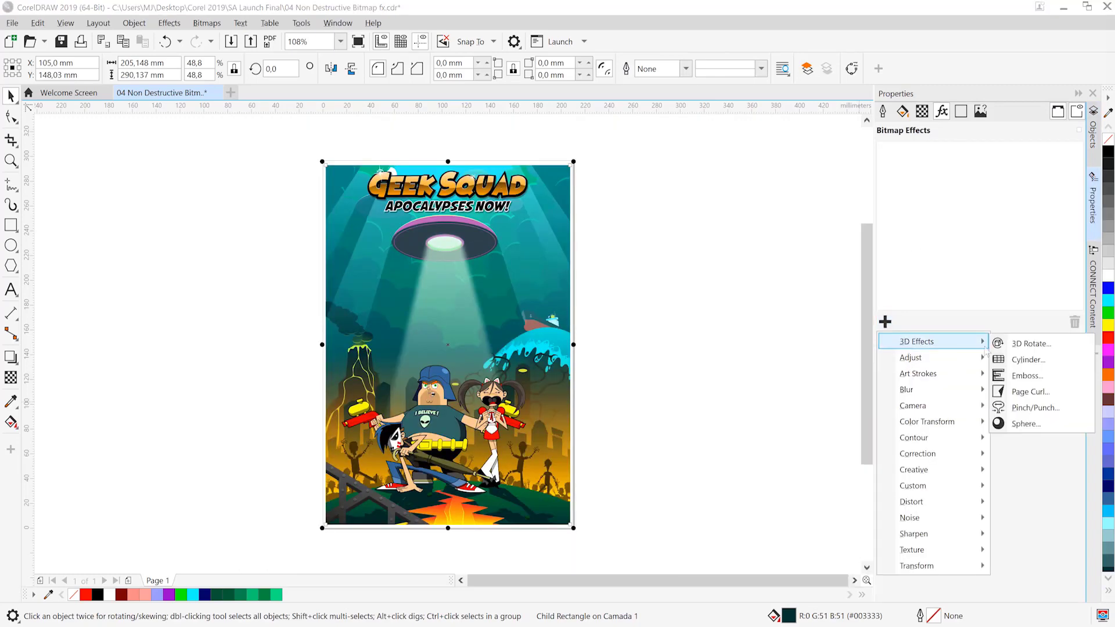
pyautogui.click(1029, 397)
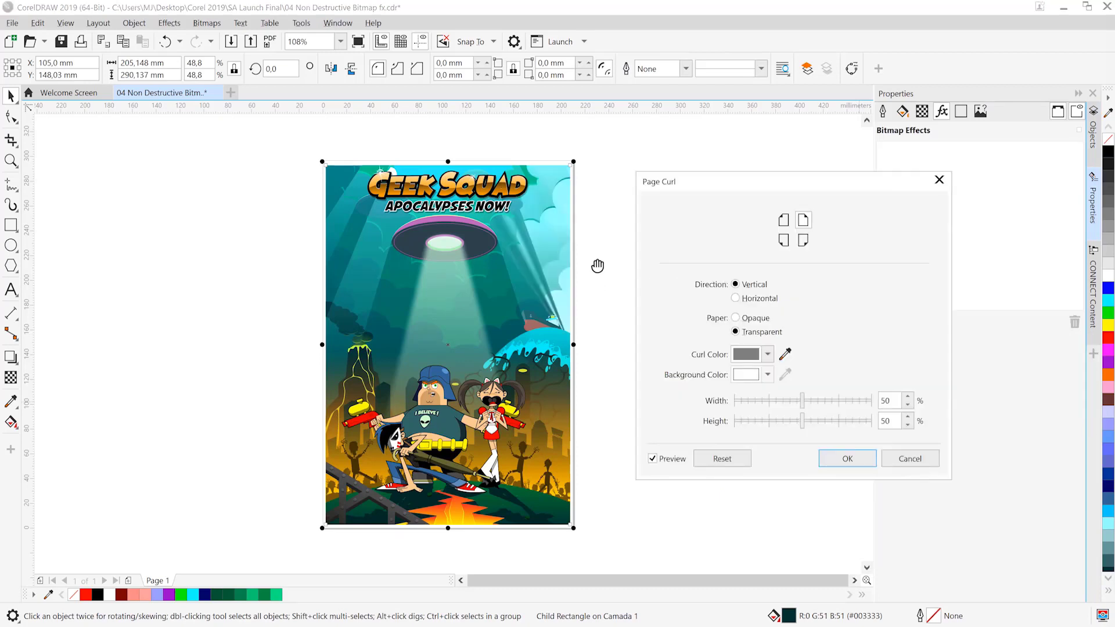
pyautogui.click(889, 401)
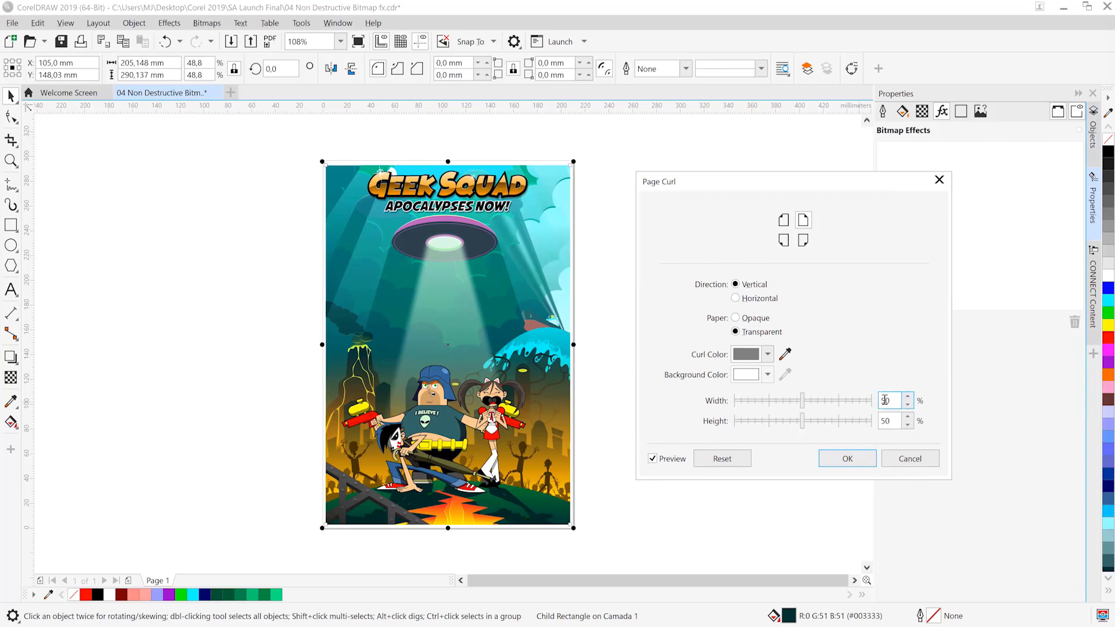
pyautogui.moveTo(861, 401); pyautogui.dragTo(768, 400)
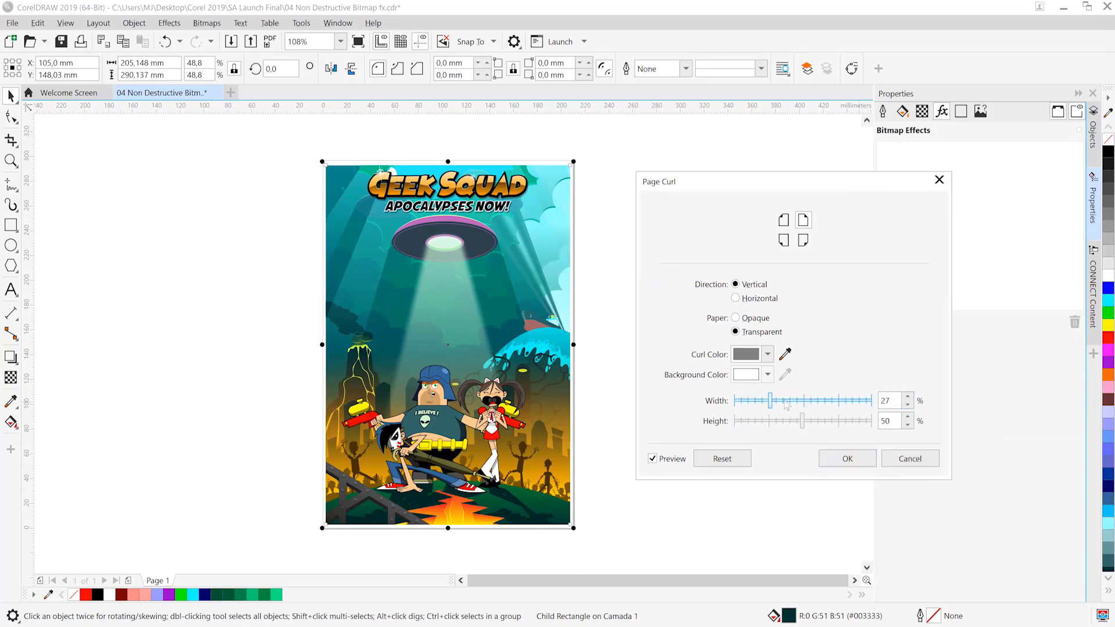
pyautogui.moveTo(804, 420); pyautogui.dragTo(748, 421)
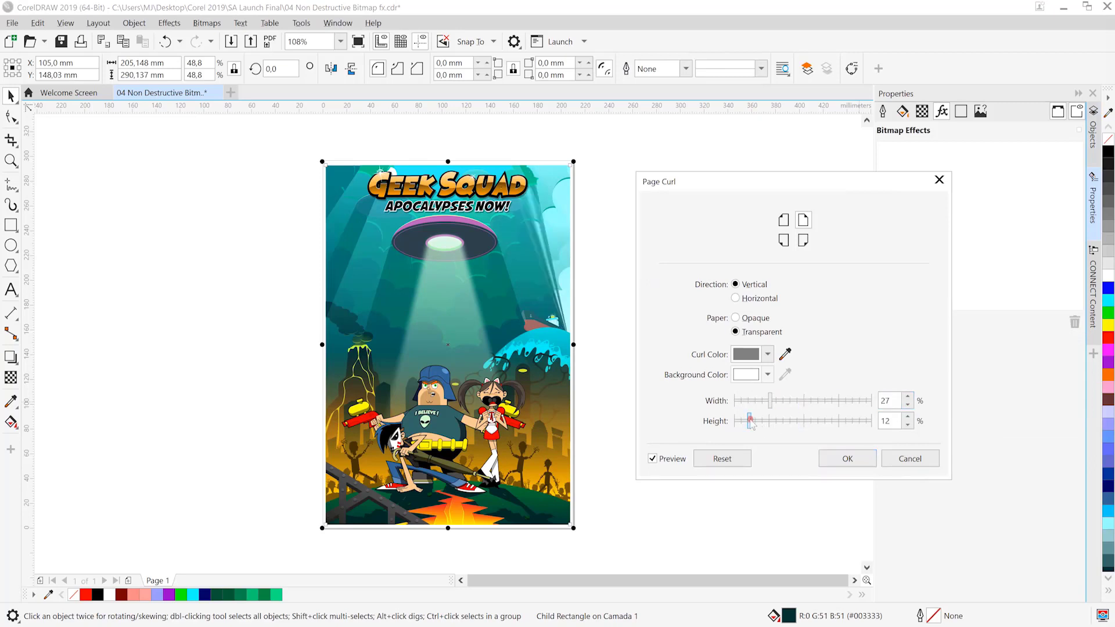
# - Set the curl to the top-left corner and apply the Page Curl effect
pyautogui.click(782, 220)
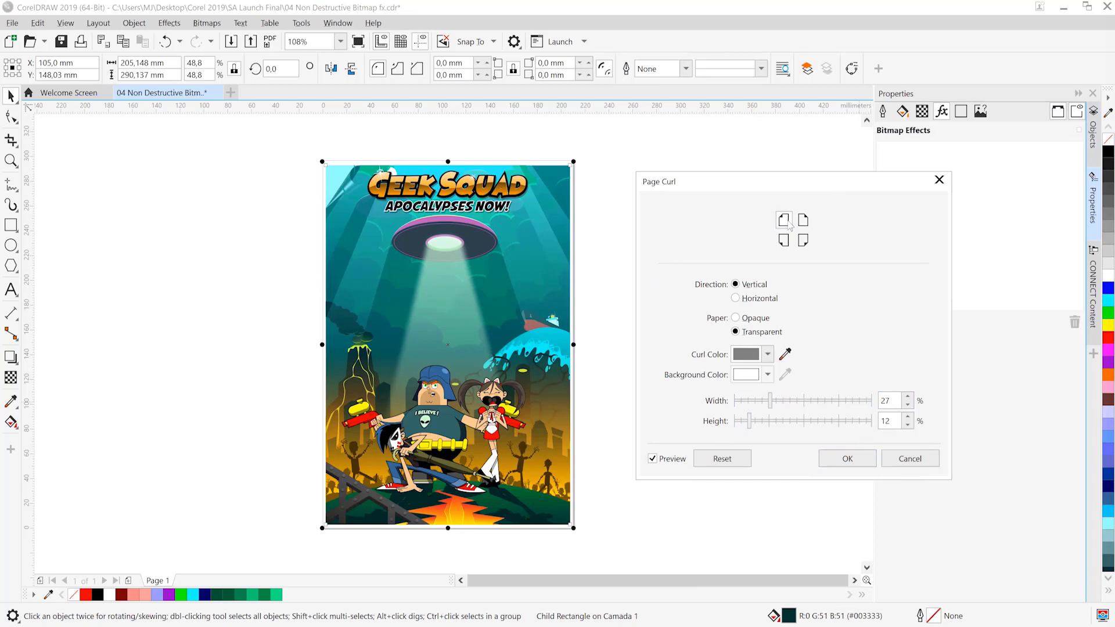
pyautogui.click(802, 221)
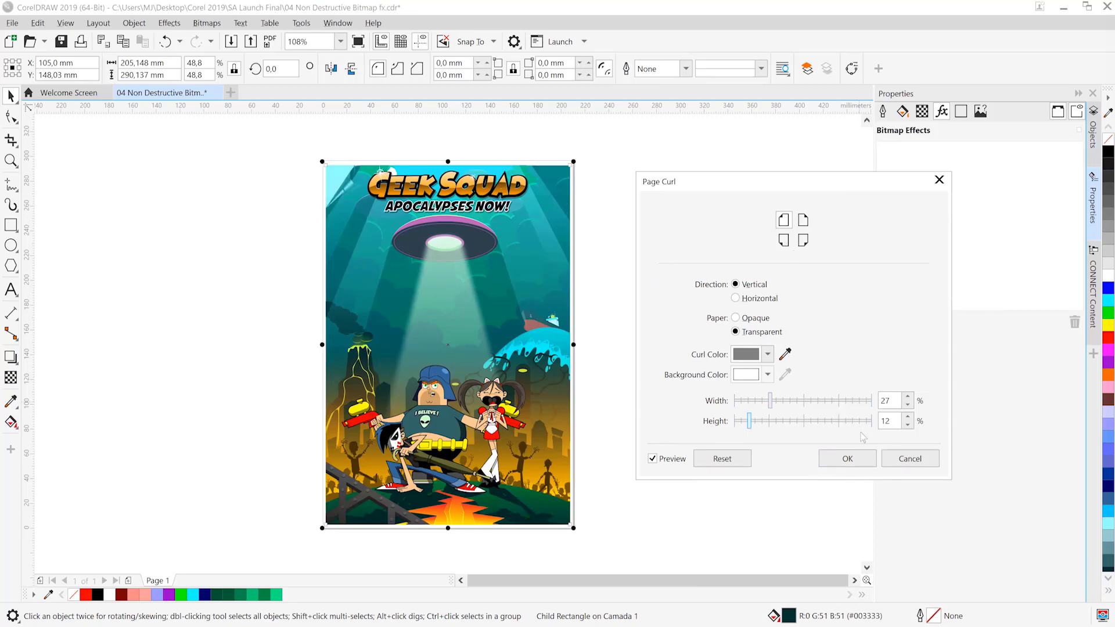
pyautogui.click(848, 458)
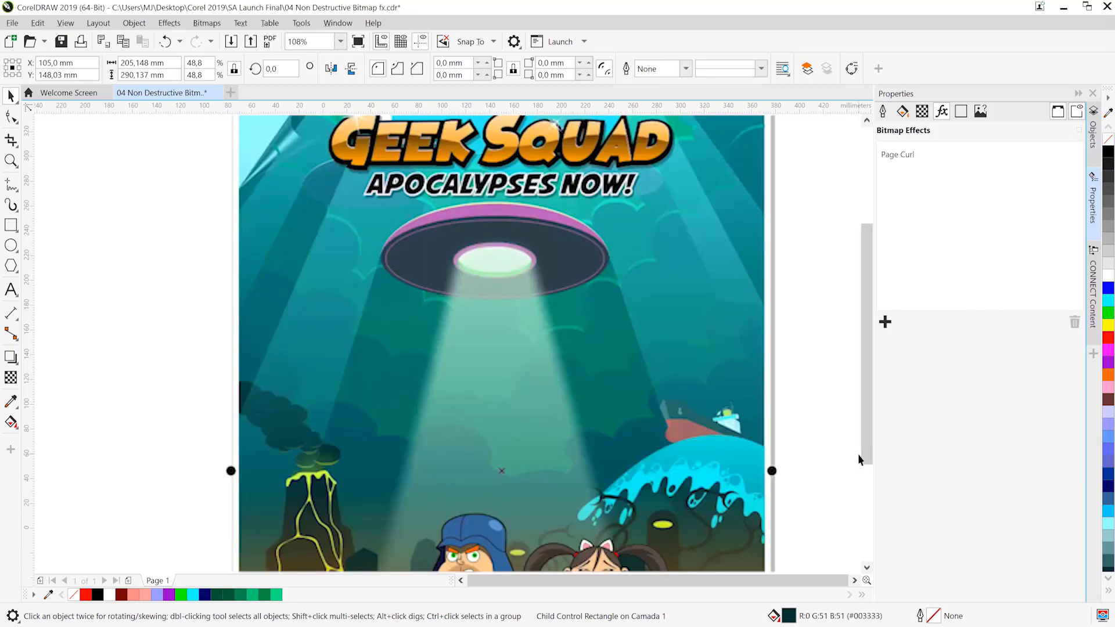